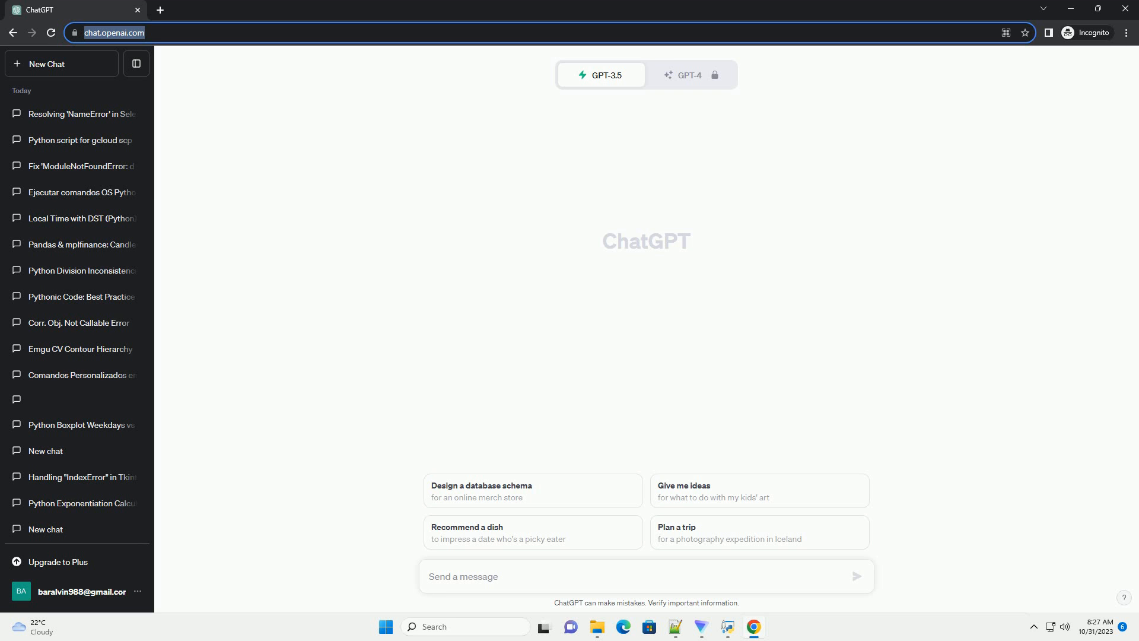
# Request a tutorial on Python dataframe styling in Streamlit with a code example.
pyautogui.click(855, 576)
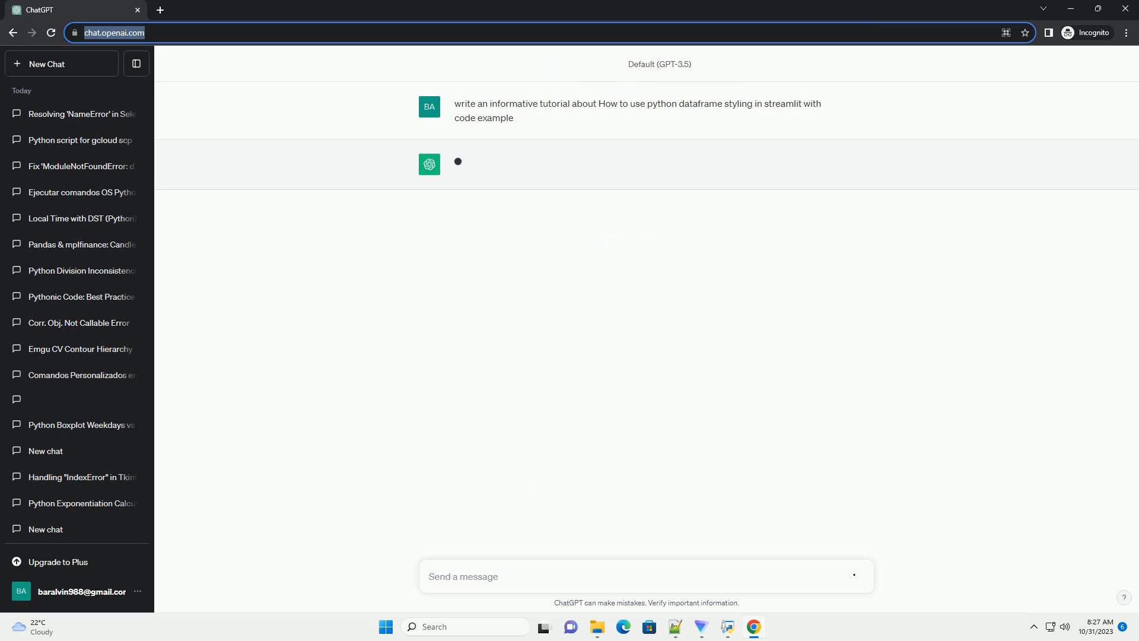